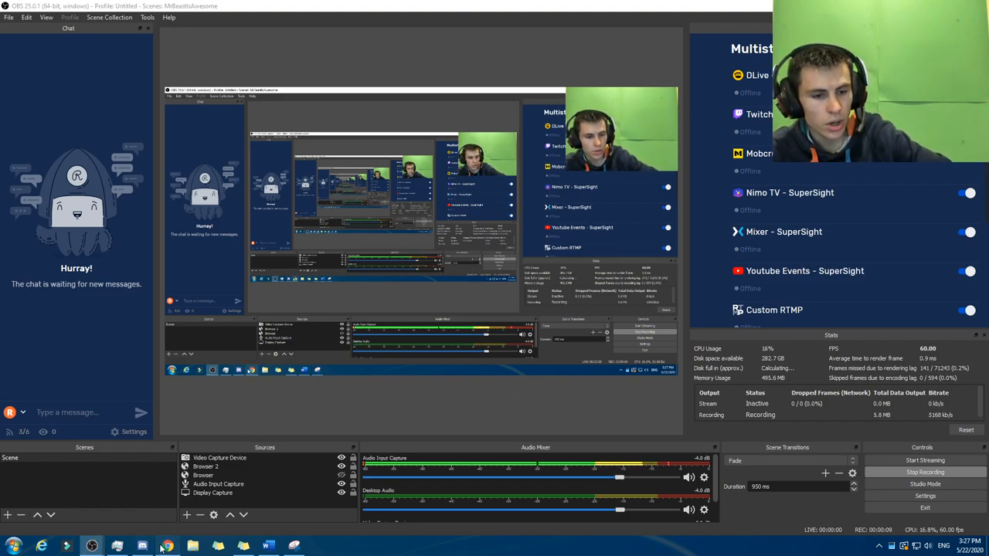
Bring the Chrome window with the 6K Subscriber Challenge channel's About page into view.
{"action": "left_click", "coordinate": [161, 542]}
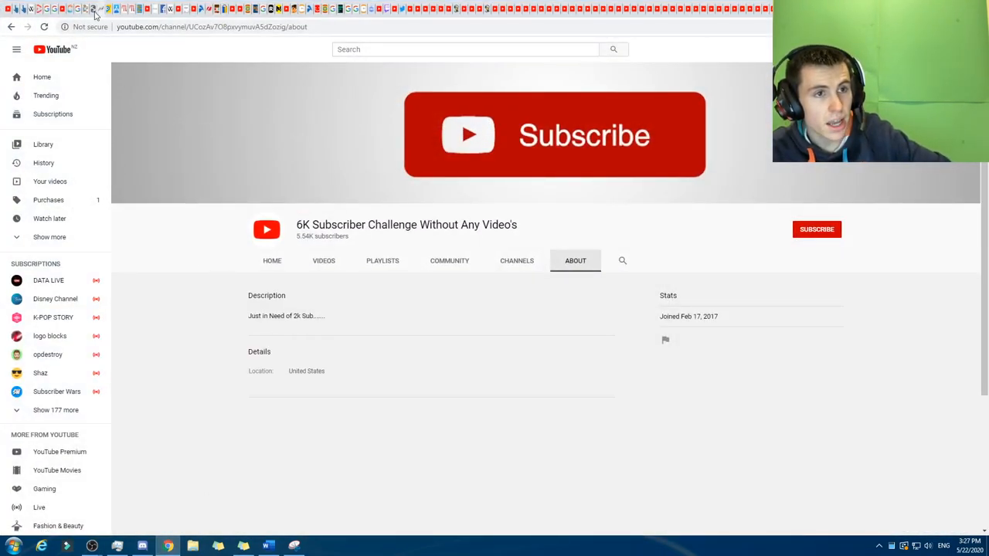
{"action": "mouse_move", "coordinate": [120, 54]}
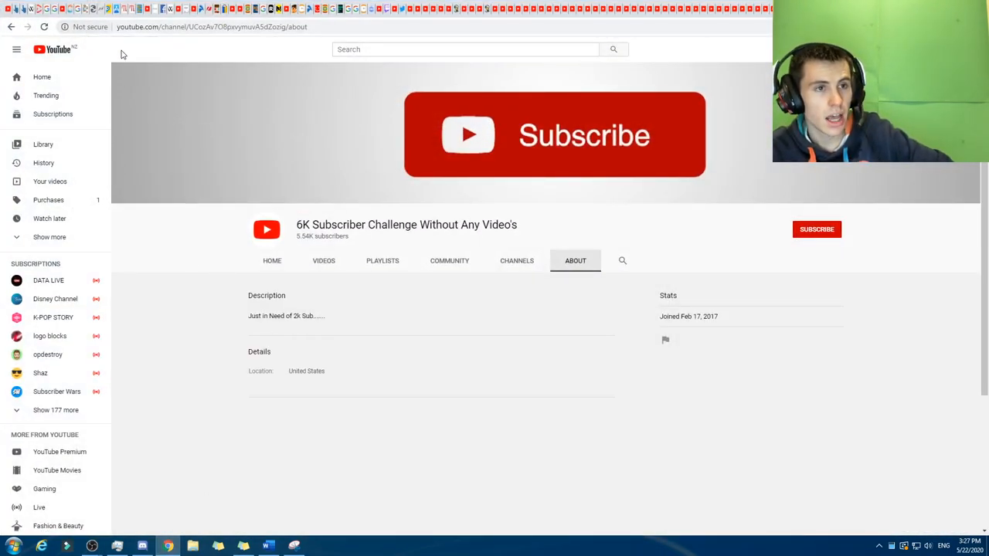
{"action": "mouse_move", "coordinate": [221, 173]}
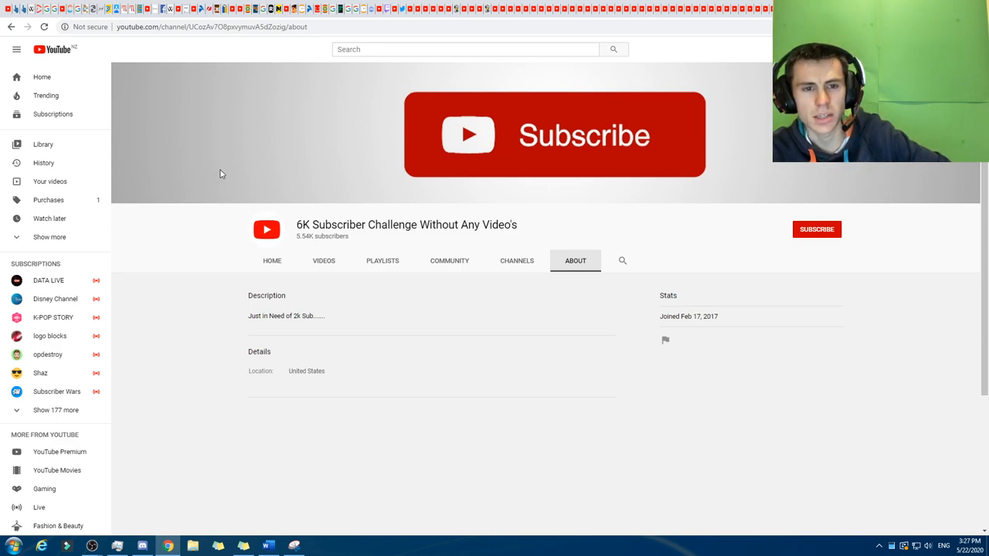
{"action": "mouse_move", "coordinate": [161, 143]}
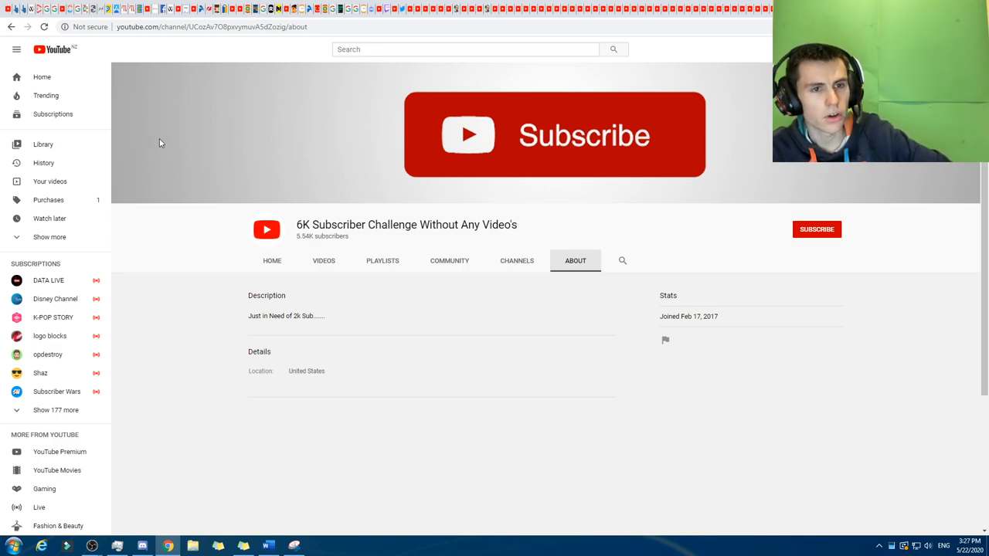
{"action": "mouse_move", "coordinate": [269, 155]}
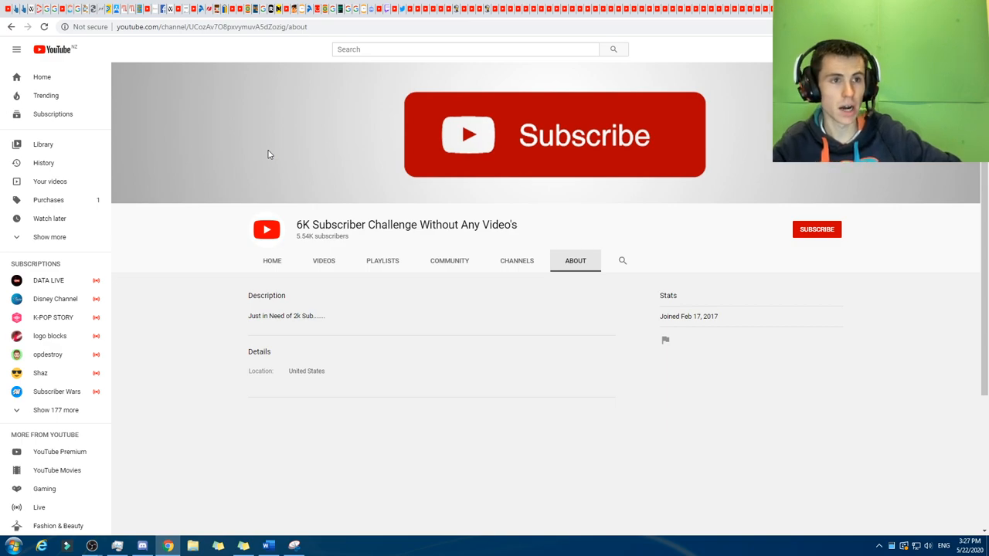
{"action": "mouse_move", "coordinate": [233, 161]}
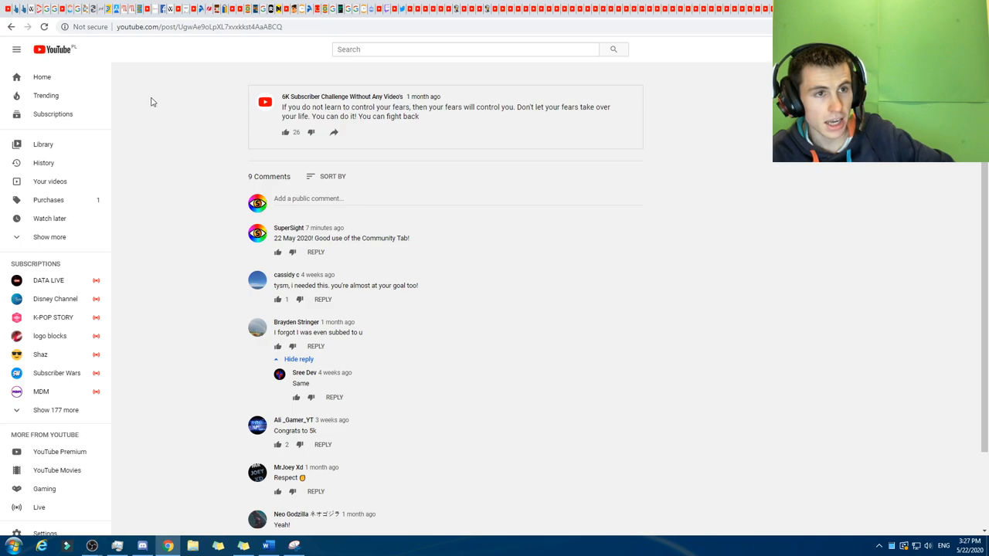
View the 'Not secure' connection details from the address bar and dismiss them.
{"action": "left_click", "coordinate": [89, 34]}
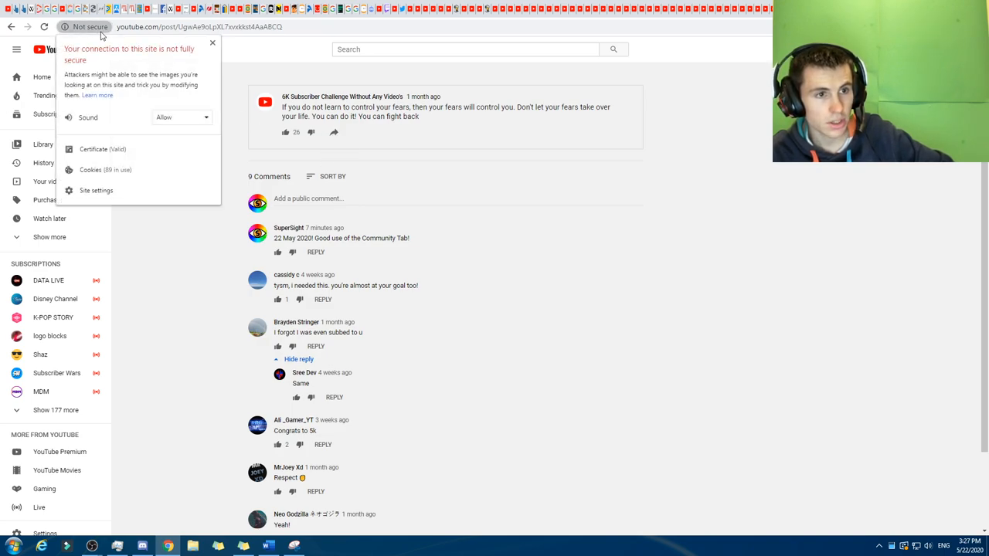
{"action": "mouse_move", "coordinate": [191, 59]}
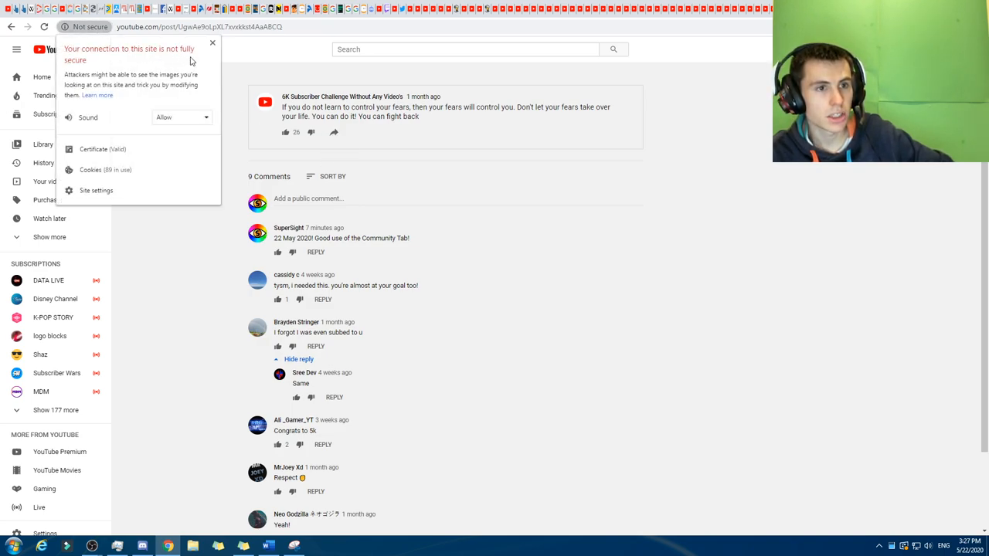
{"action": "left_click", "coordinate": [210, 44]}
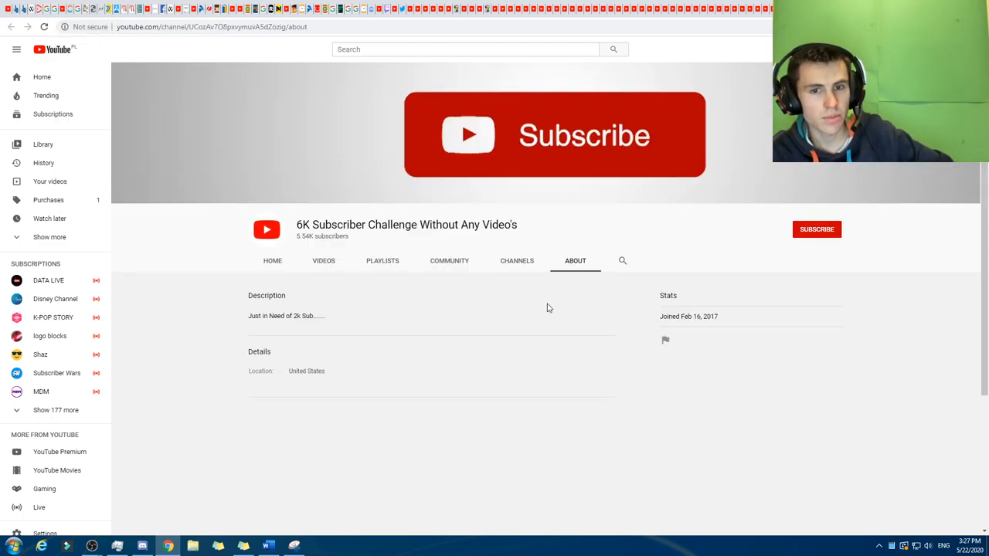
Browse the channel's Channels, Community, Playlists, Videos and Home sections in turn.
{"action": "left_click", "coordinate": [516, 259]}
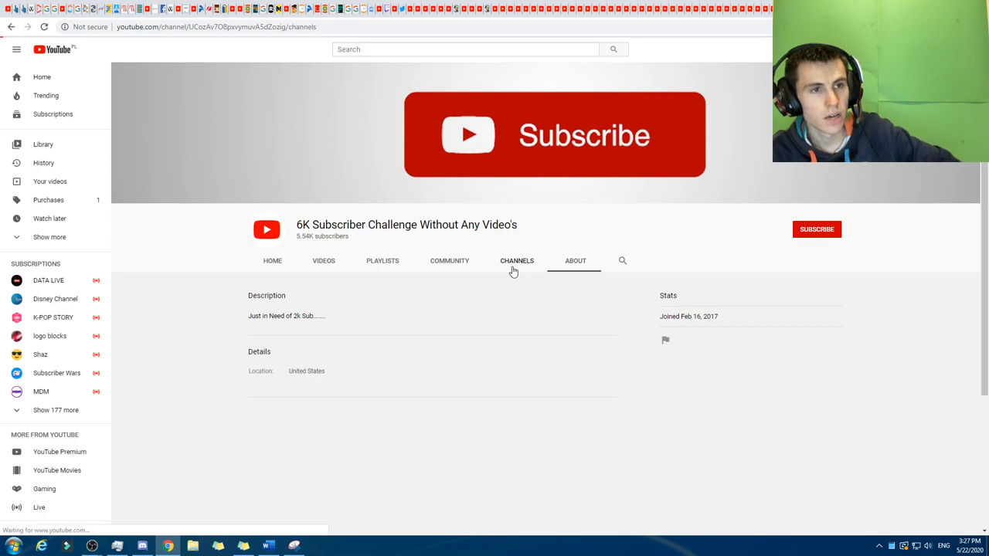
{"action": "left_click", "coordinate": [516, 260]}
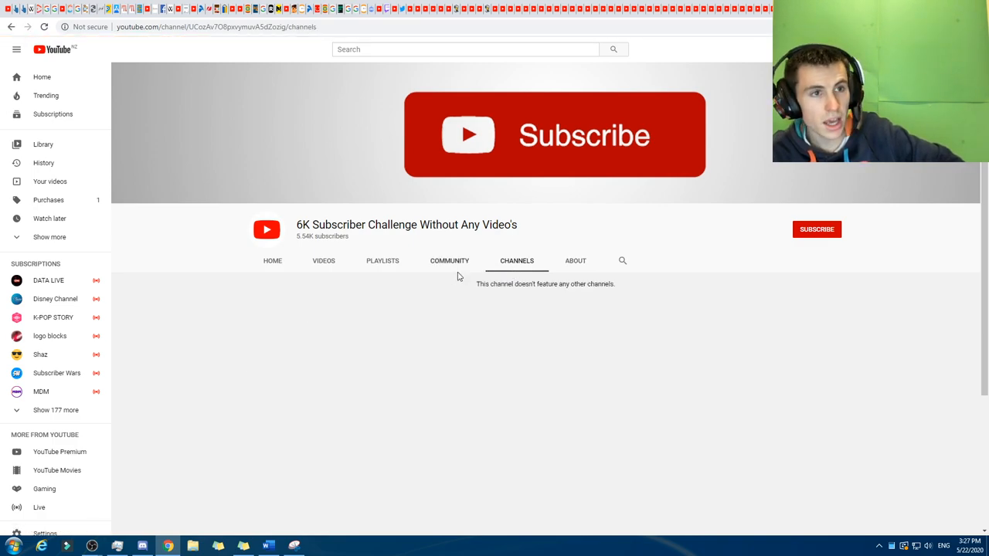
{"action": "left_click", "coordinate": [448, 260]}
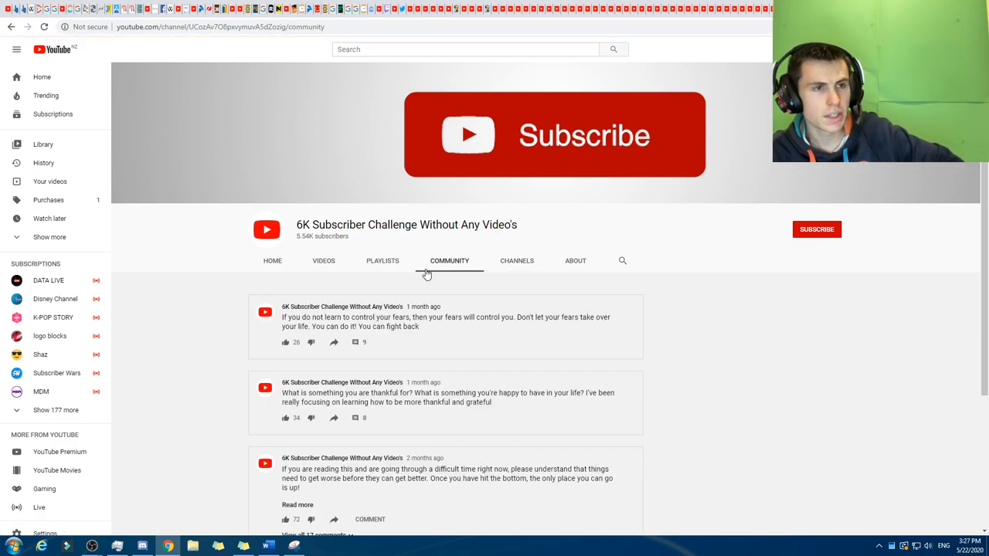
{"action": "left_click", "coordinate": [383, 259]}
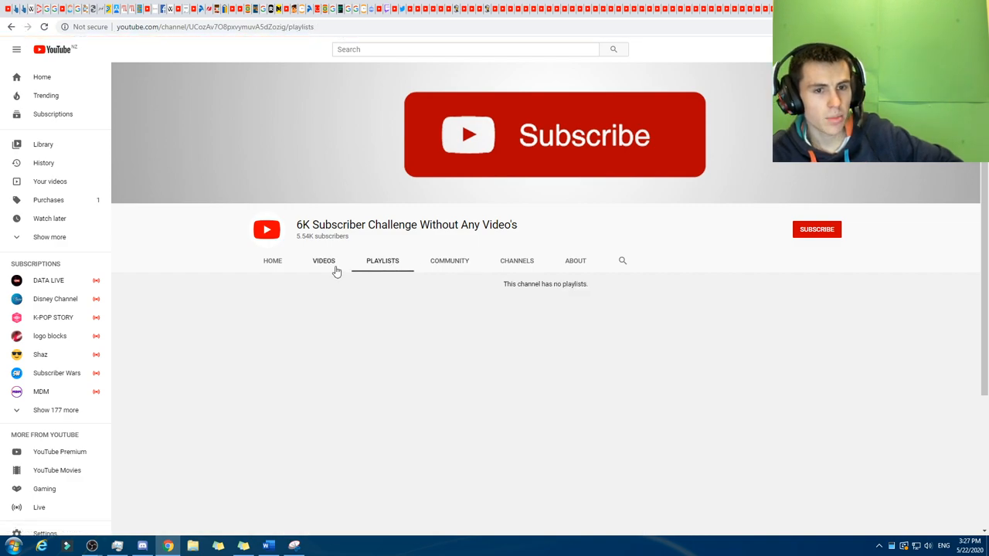
{"action": "left_click", "coordinate": [323, 260]}
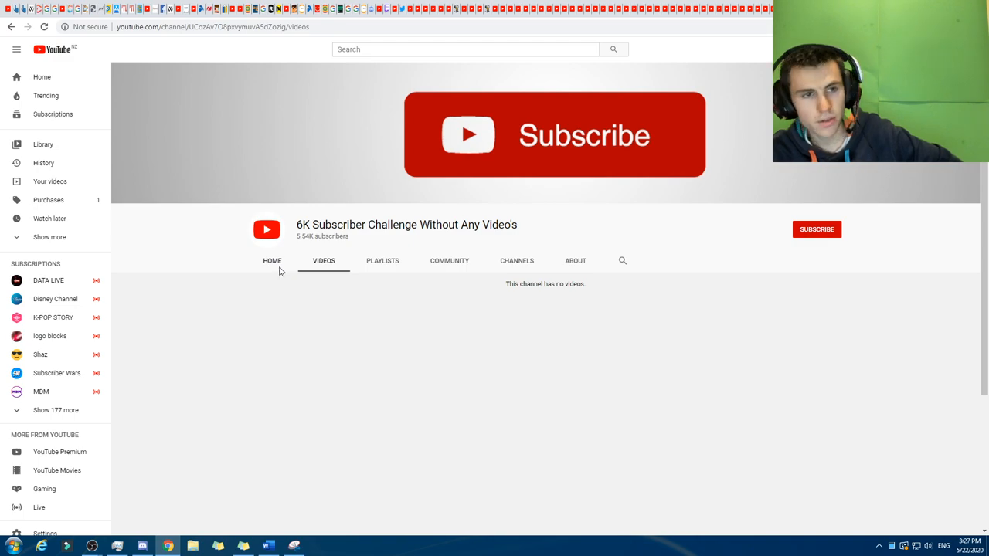
{"action": "left_click", "coordinate": [272, 260]}
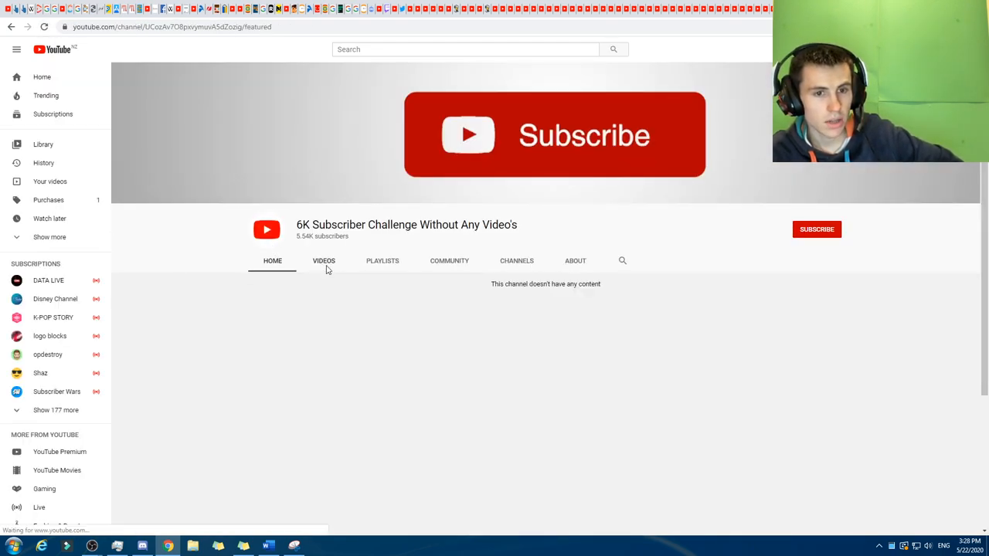
Revisit the Videos, About, Channels and Community sections, then go back to the Playlists page.
{"action": "left_click", "coordinate": [324, 259]}
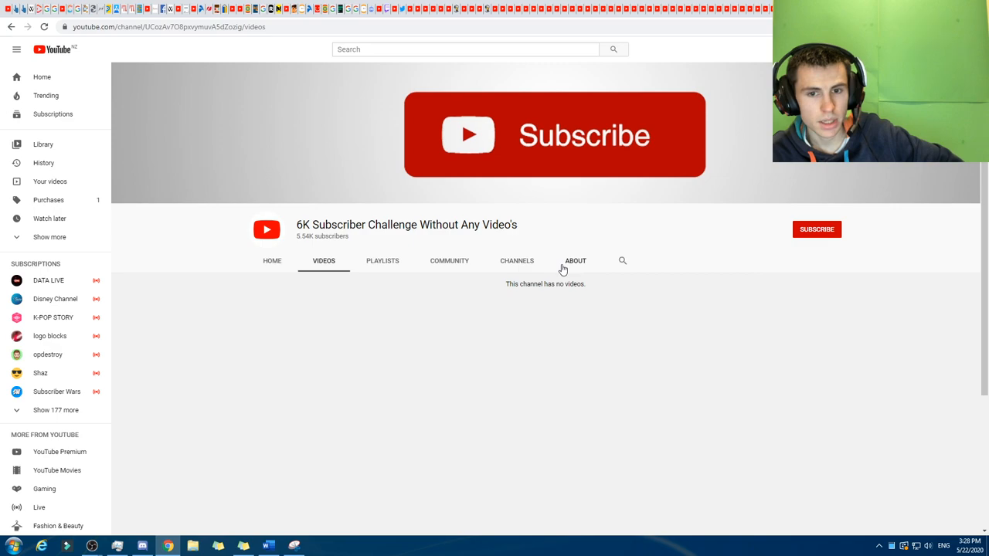
{"action": "left_click", "coordinate": [575, 260]}
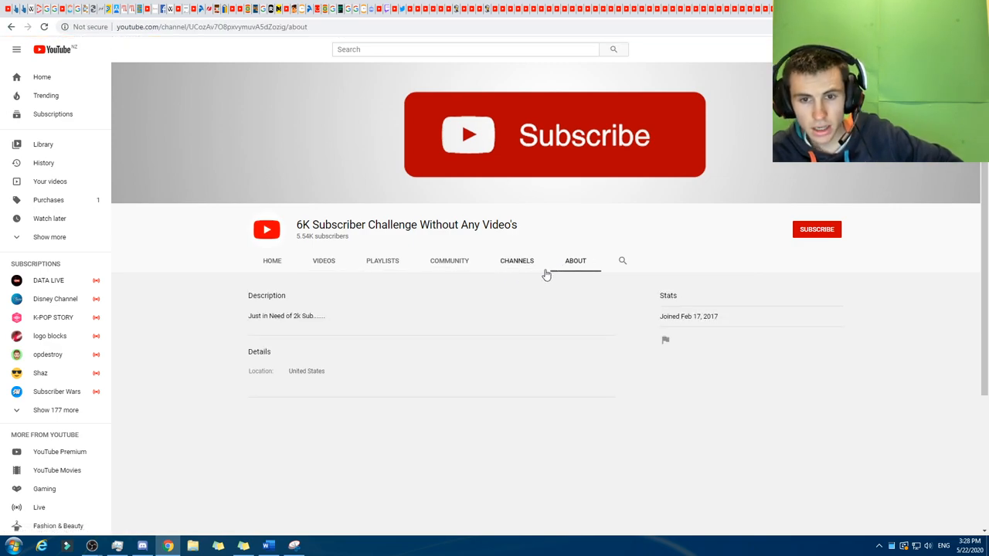
{"action": "left_click", "coordinate": [516, 260]}
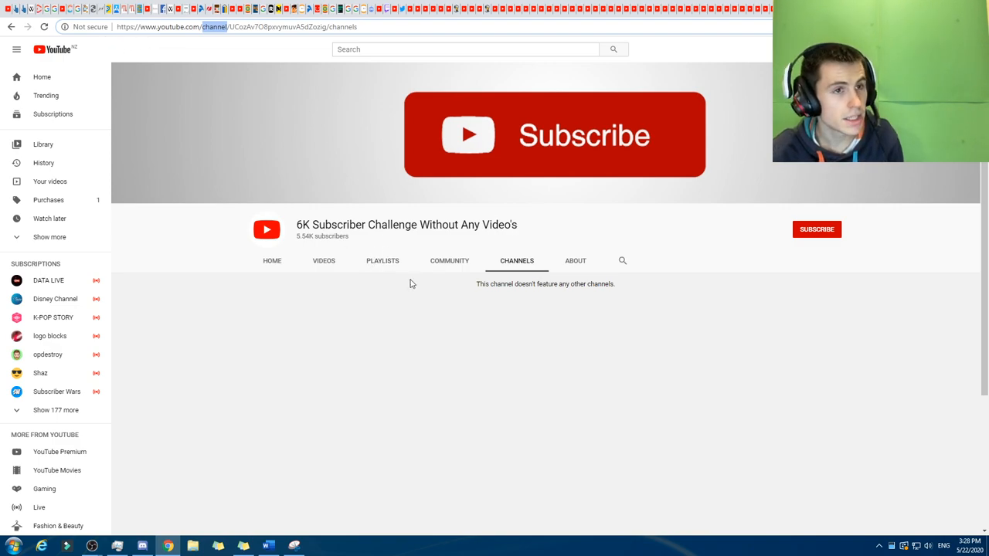
{"action": "left_click", "coordinate": [448, 260]}
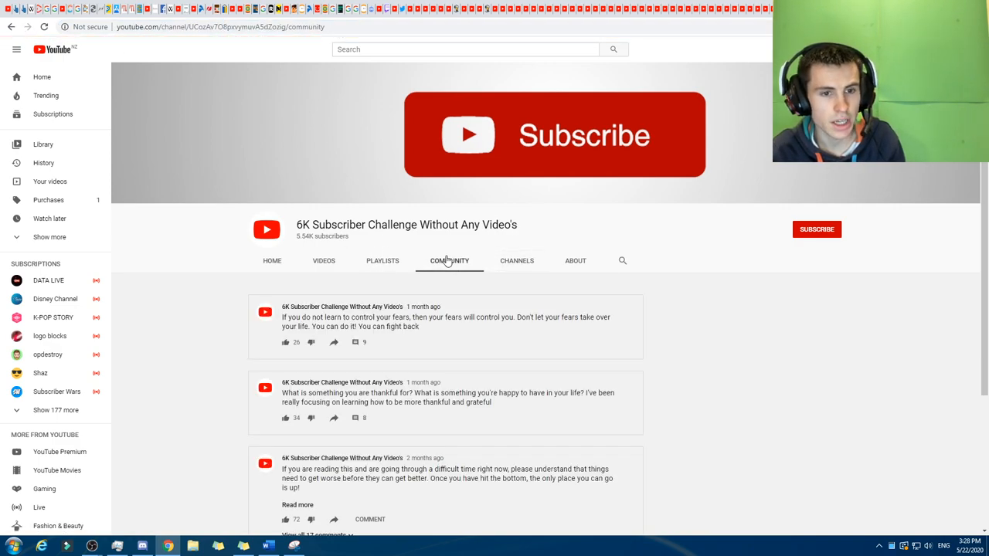
{"action": "left_click", "coordinate": [516, 259]}
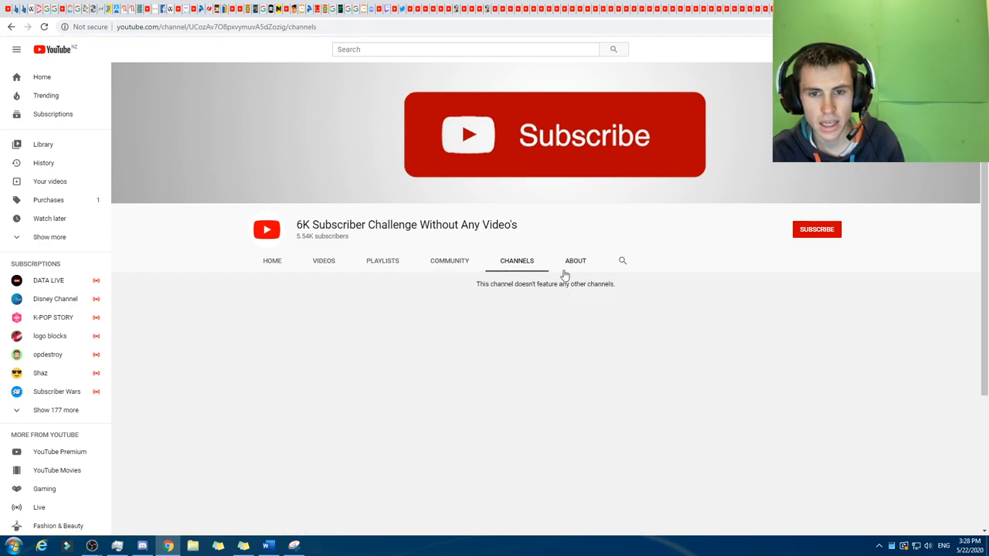
{"action": "left_click", "coordinate": [575, 260]}
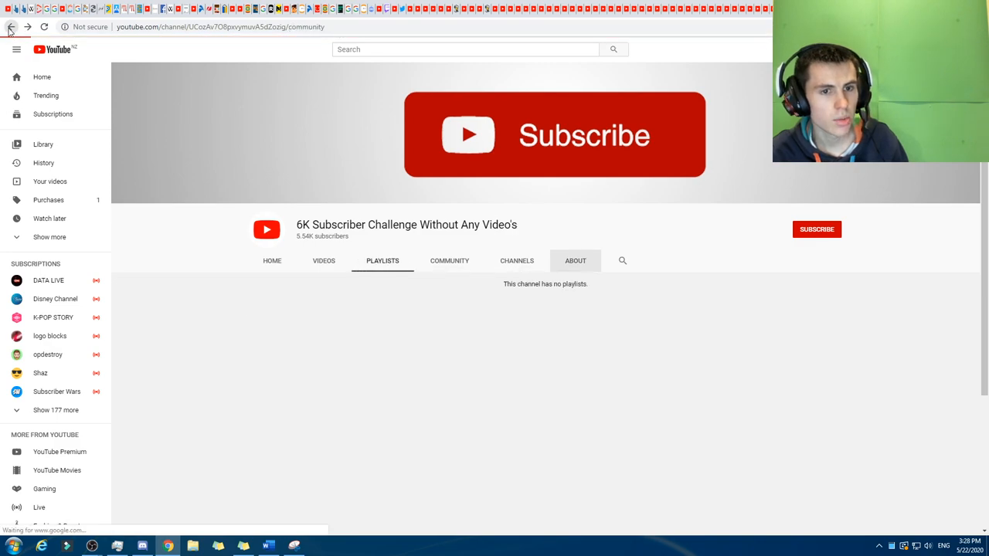
Go back, then browse the Chex channel's About, Community, Playlists and Home sections.
{"action": "left_click", "coordinate": [516, 259]}
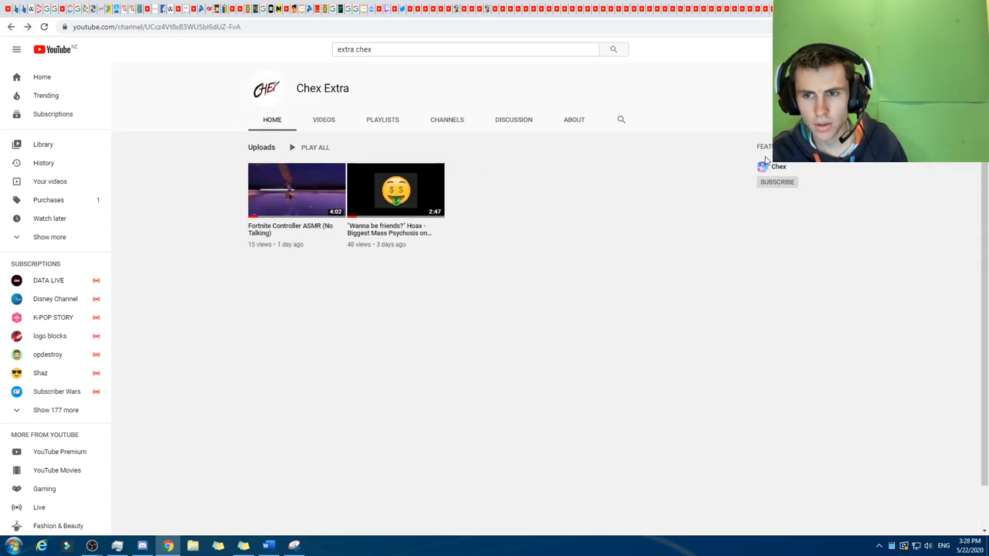
{"action": "mouse_move", "coordinate": [46, 55]}
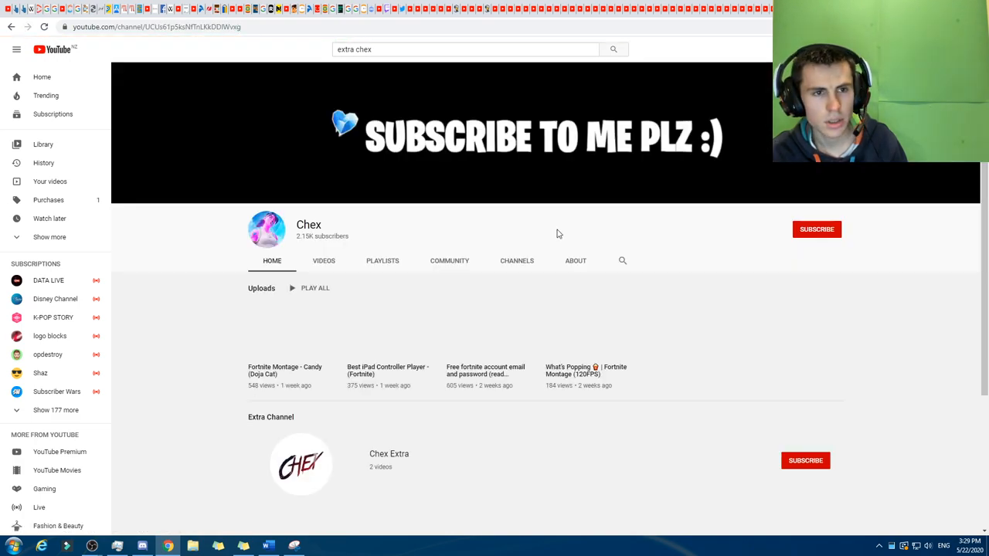
{"action": "left_click", "coordinate": [575, 260]}
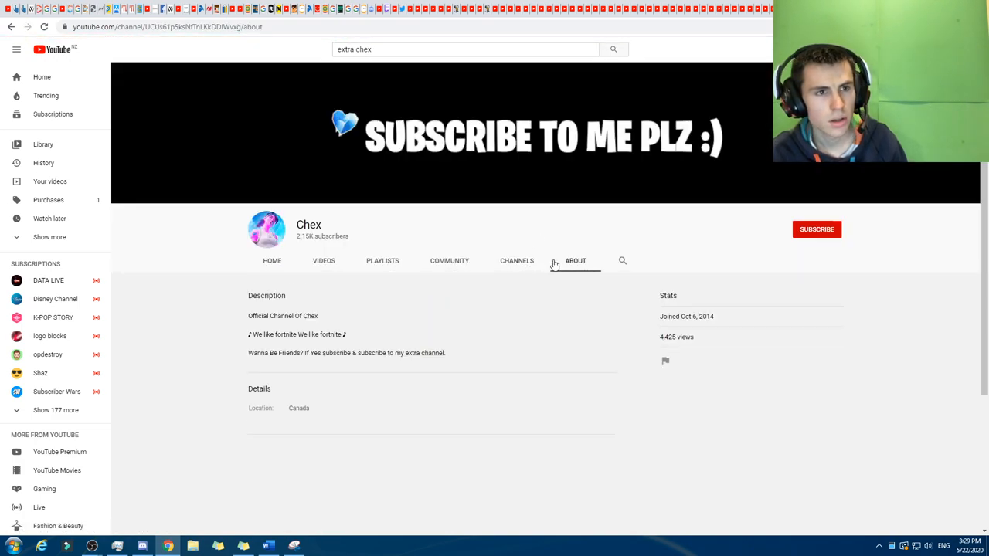
{"action": "left_click", "coordinate": [448, 260]}
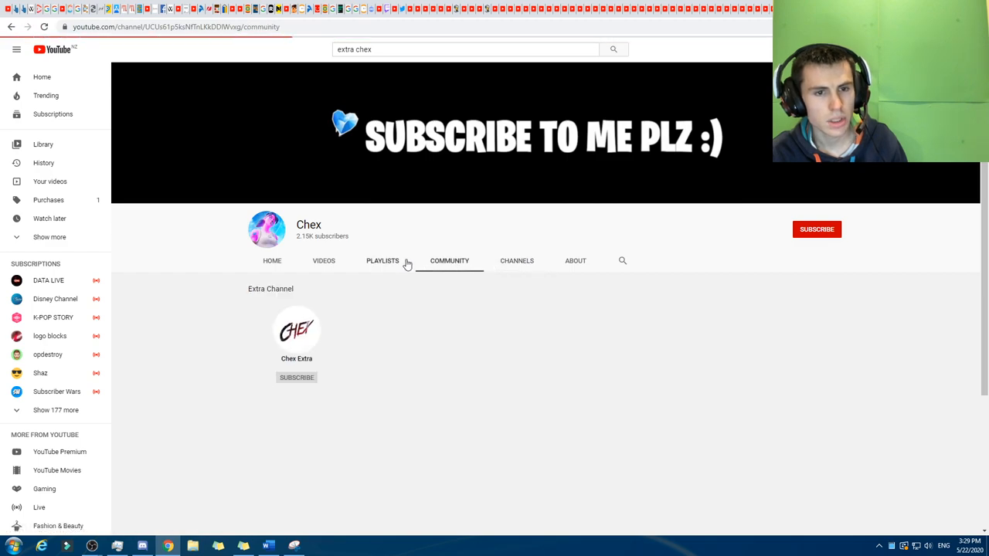
{"action": "left_click", "coordinate": [381, 260]}
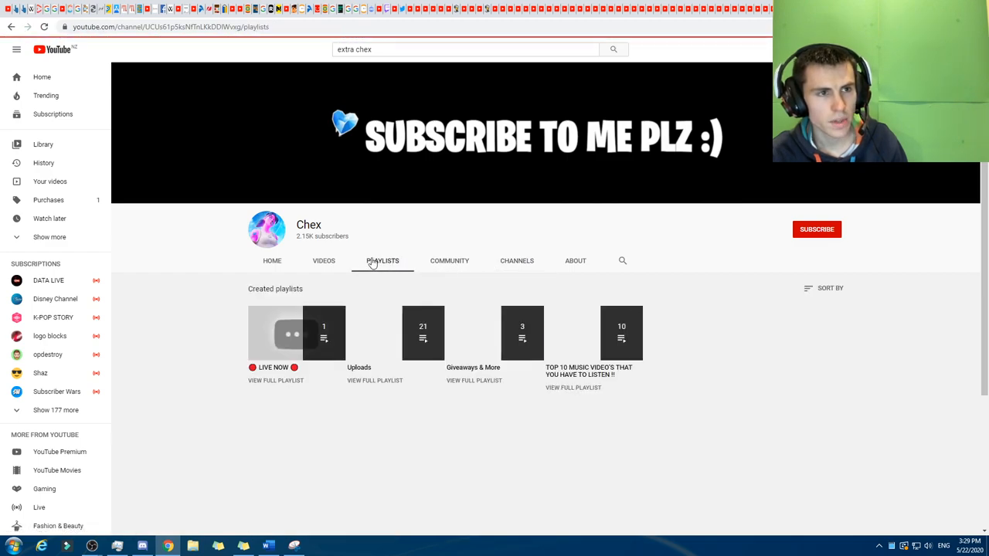
{"action": "left_click", "coordinate": [272, 260]}
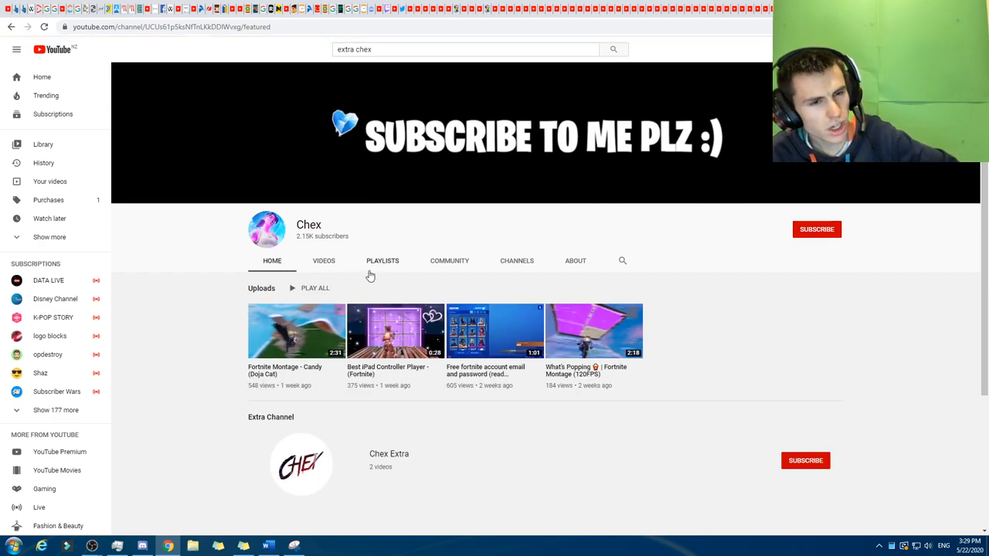
{"action": "mouse_move", "coordinate": [384, 160]}
{"action": "type", "text": "chexy"}
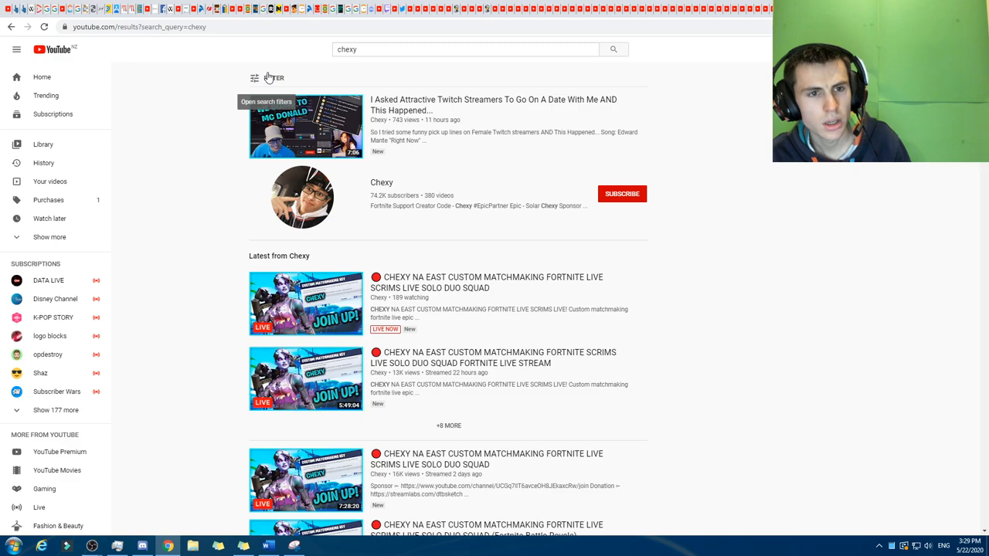
Show the filter options on the 'chexy' search results.
{"action": "left_click", "coordinate": [254, 77]}
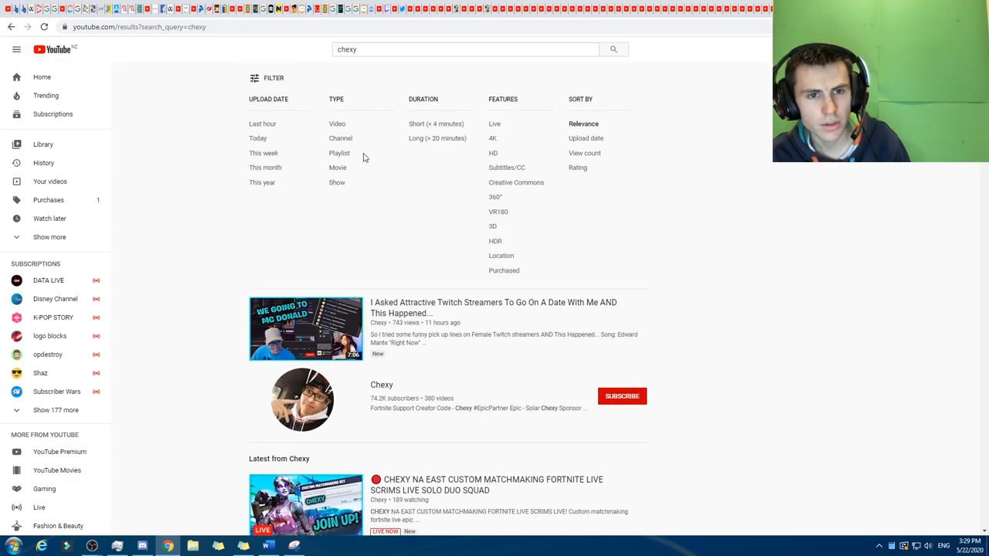
Filter the 'chexy' results to channels only, remove the filter, and go to the Chexy channel.
{"action": "left_click", "coordinate": [340, 139]}
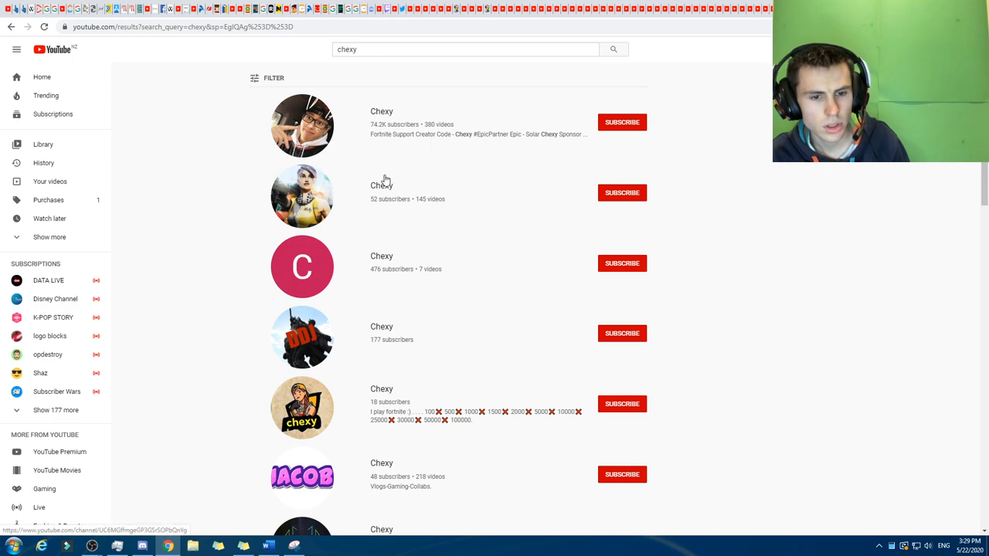
{"action": "mouse_move", "coordinate": [354, 142]}
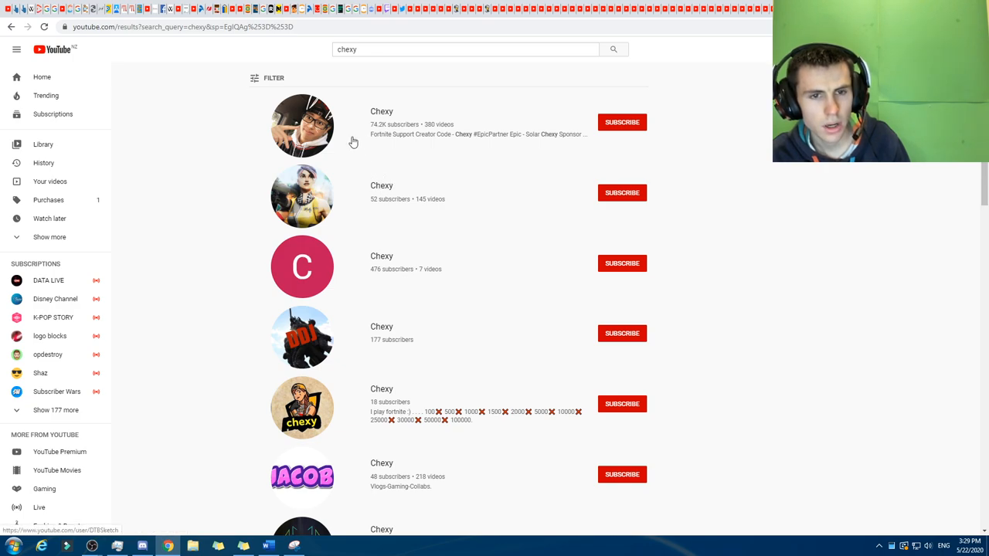
{"action": "left_click", "coordinate": [272, 78]}
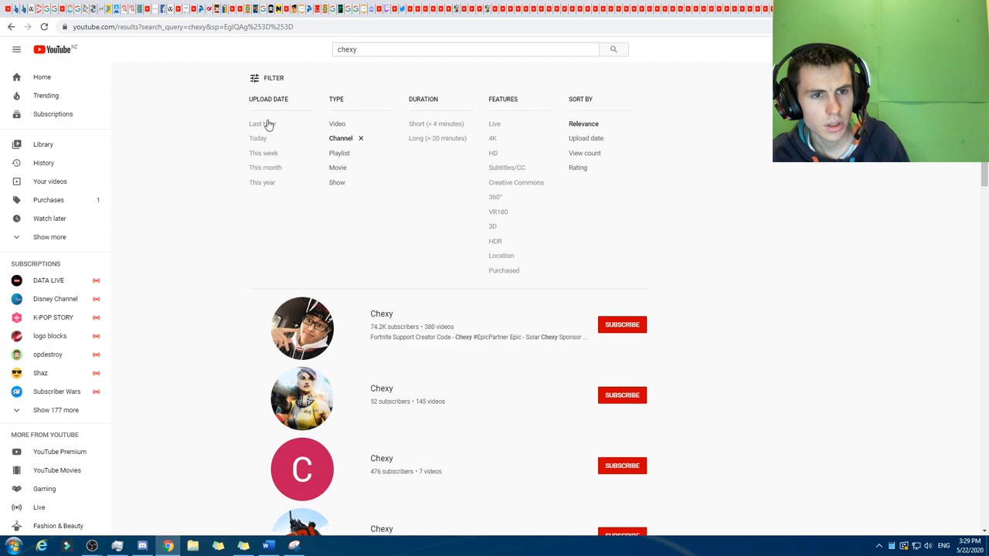
{"action": "left_click", "coordinate": [358, 137]}
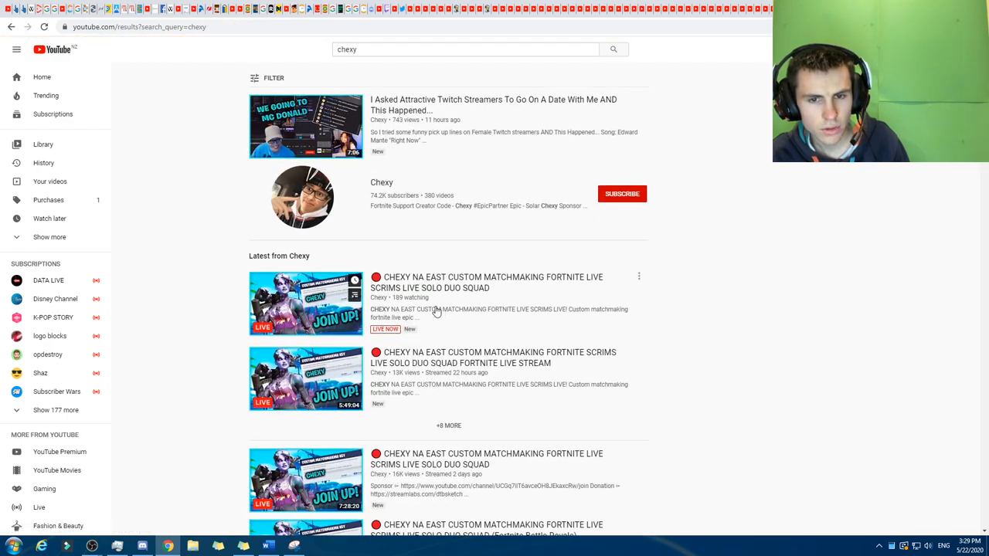
{"action": "mouse_move", "coordinate": [392, 306]}
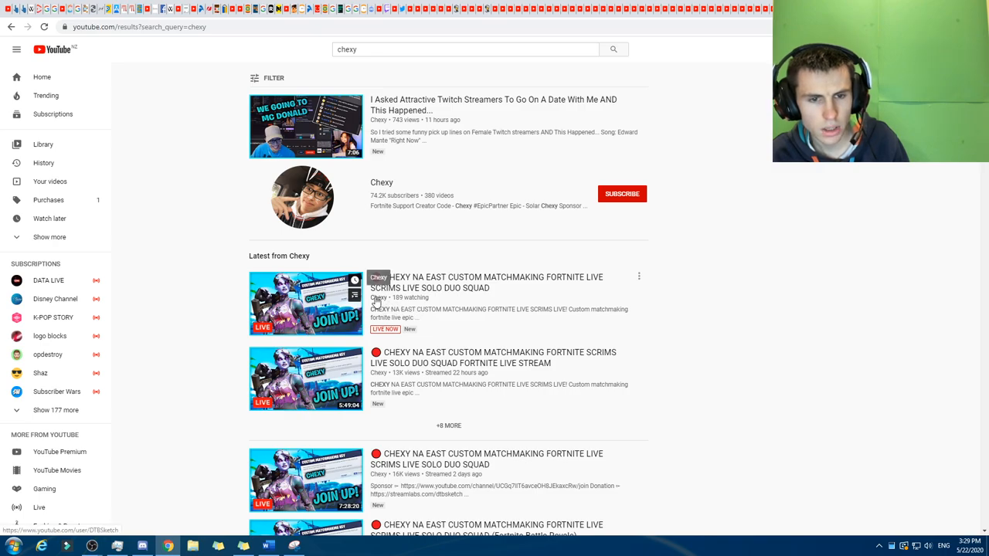
{"action": "left_click", "coordinate": [380, 182]}
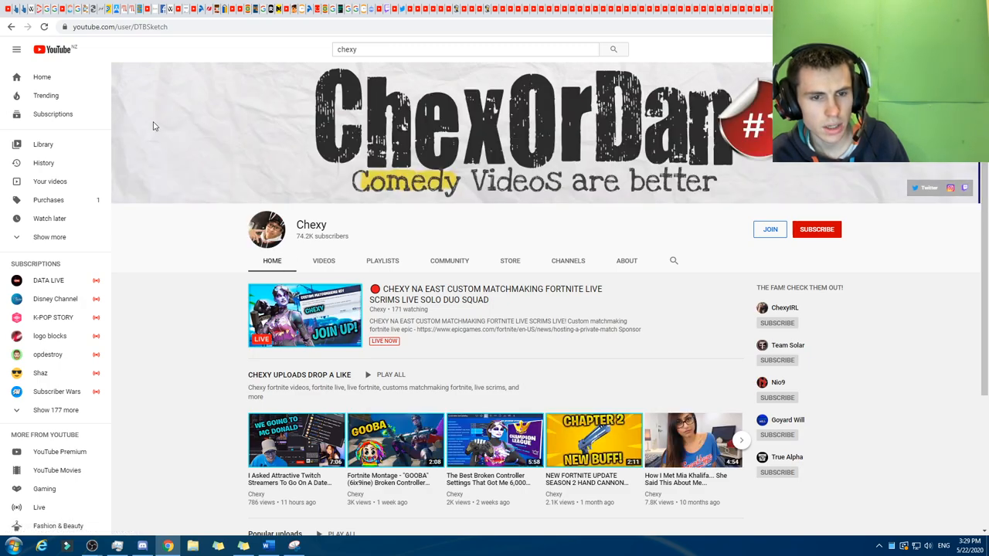
{"action": "mouse_move", "coordinate": [618, 202]}
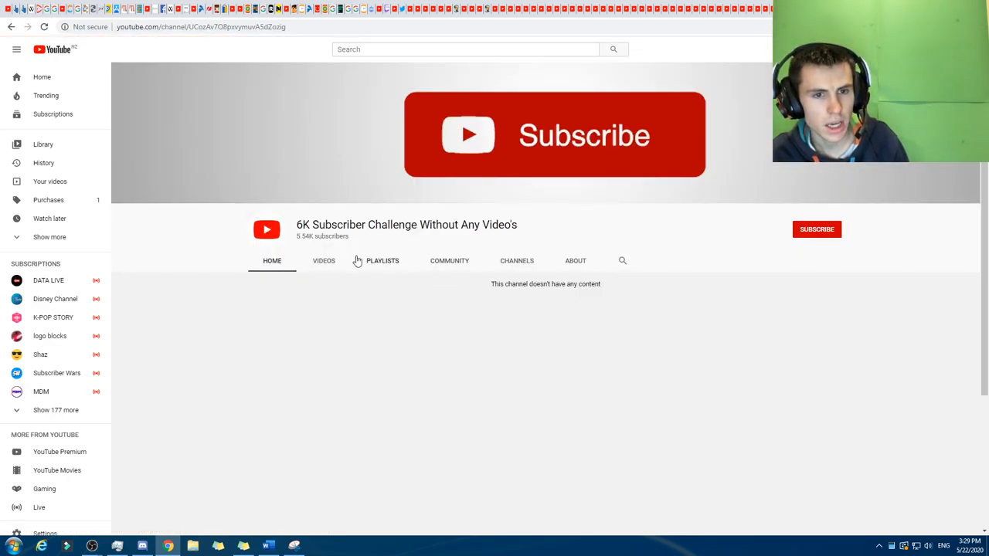
View the channel's Playlists and Channels sections, ending on its About page.
{"action": "left_click", "coordinate": [383, 259]}
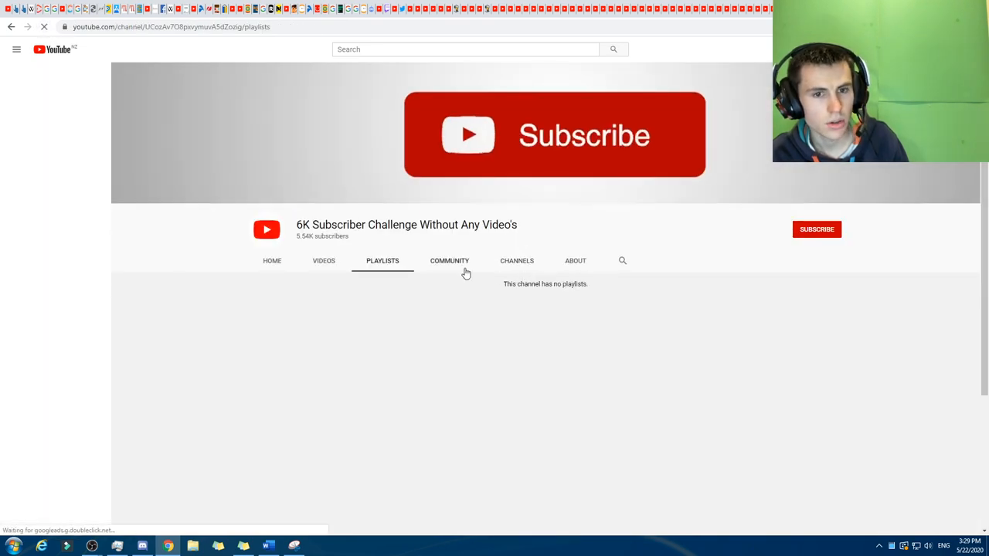
{"action": "left_click", "coordinate": [516, 259]}
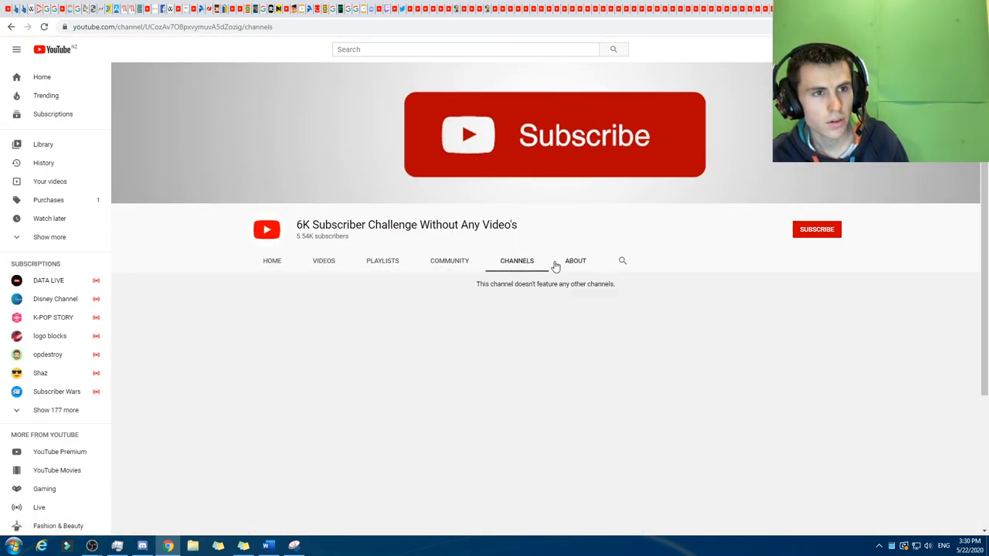
{"action": "left_click", "coordinate": [575, 260]}
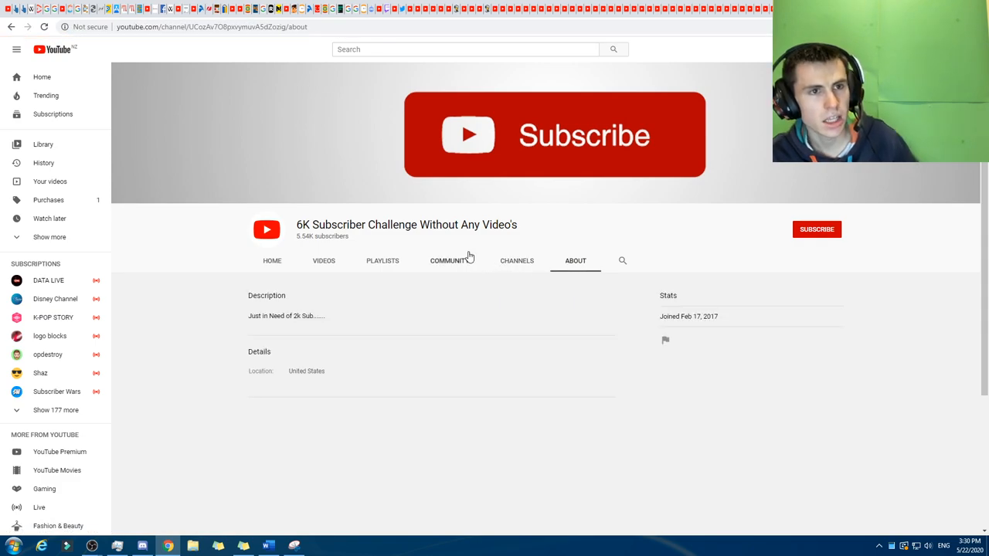
{"action": "left_click", "coordinate": [208, 26]}
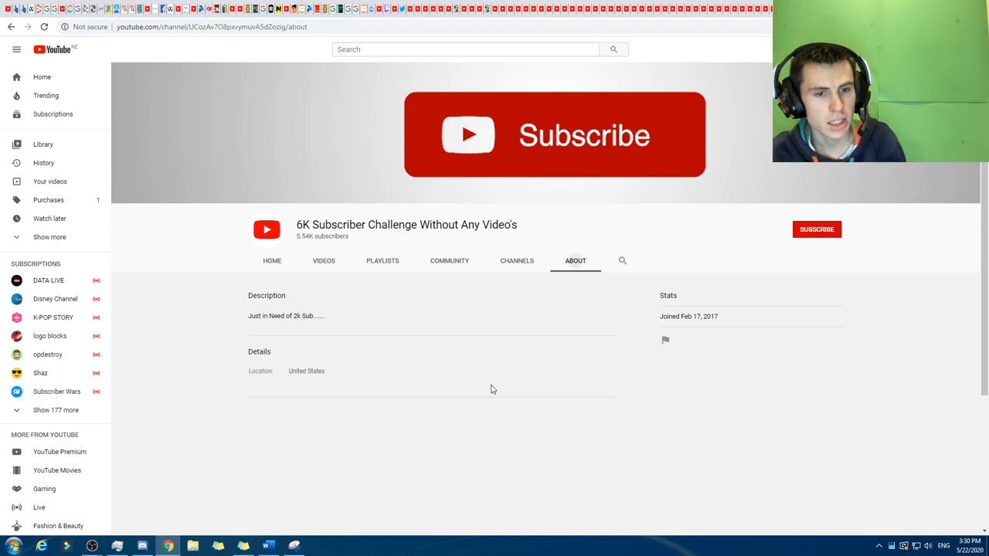
{"action": "mouse_move", "coordinate": [562, 349]}
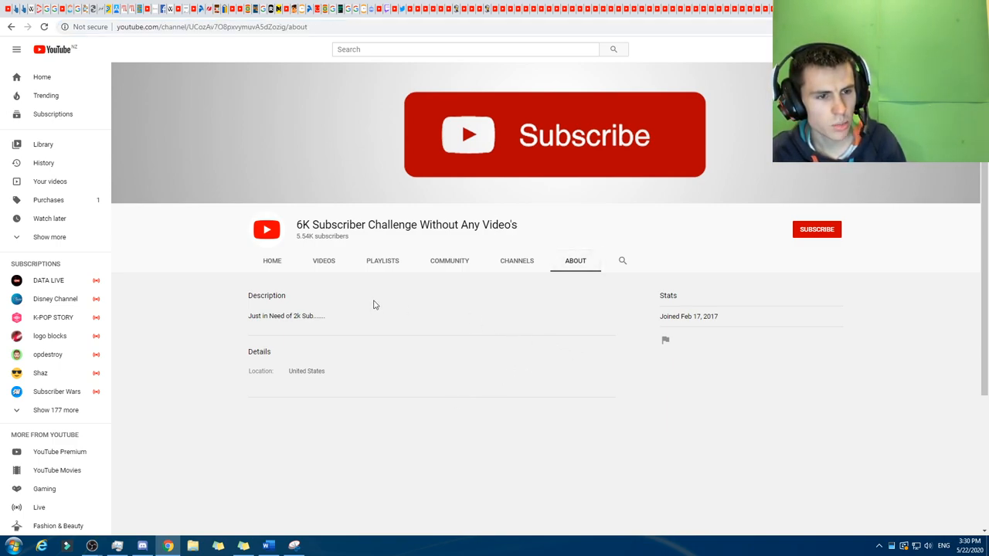
{"action": "mouse_move", "coordinate": [68, 374]}
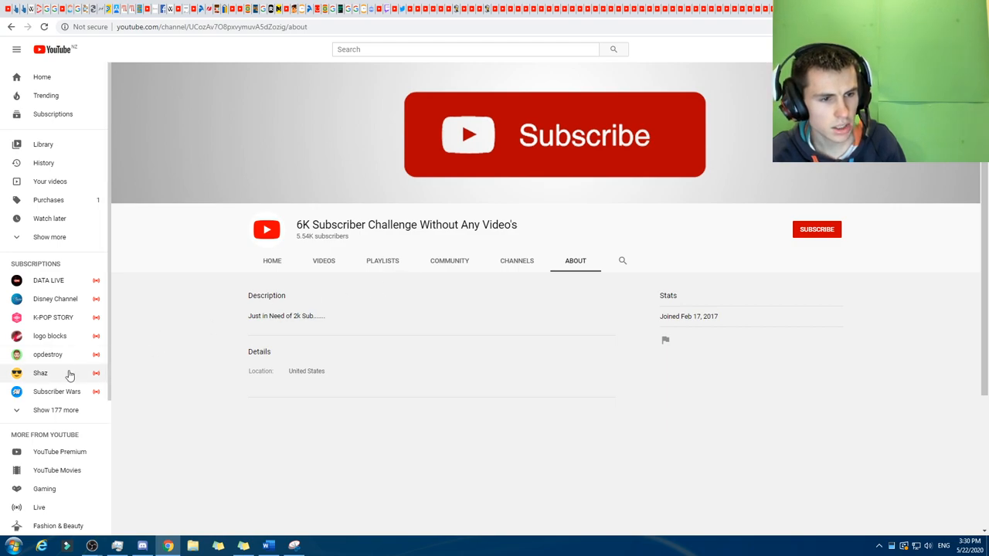
Visit the Shaz channel's About and Channels sections, then go to the logo blocks channel.
{"action": "left_click", "coordinate": [40, 373]}
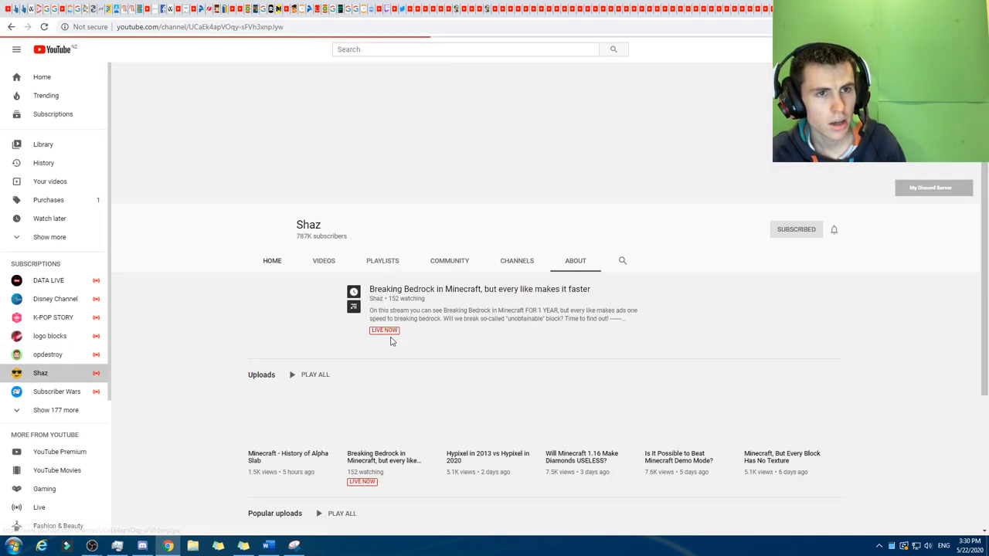
{"action": "left_click", "coordinate": [272, 259]}
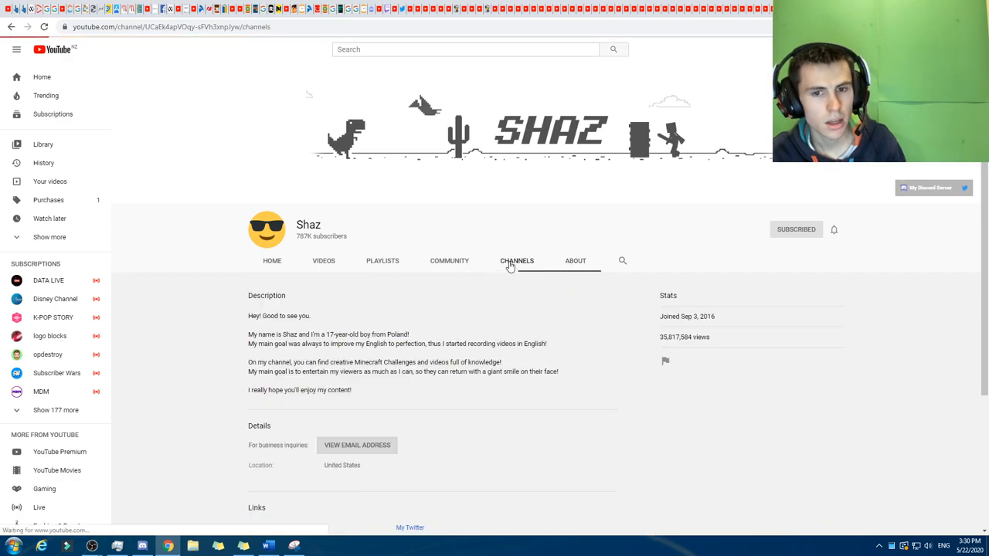
{"action": "left_click", "coordinate": [448, 260]}
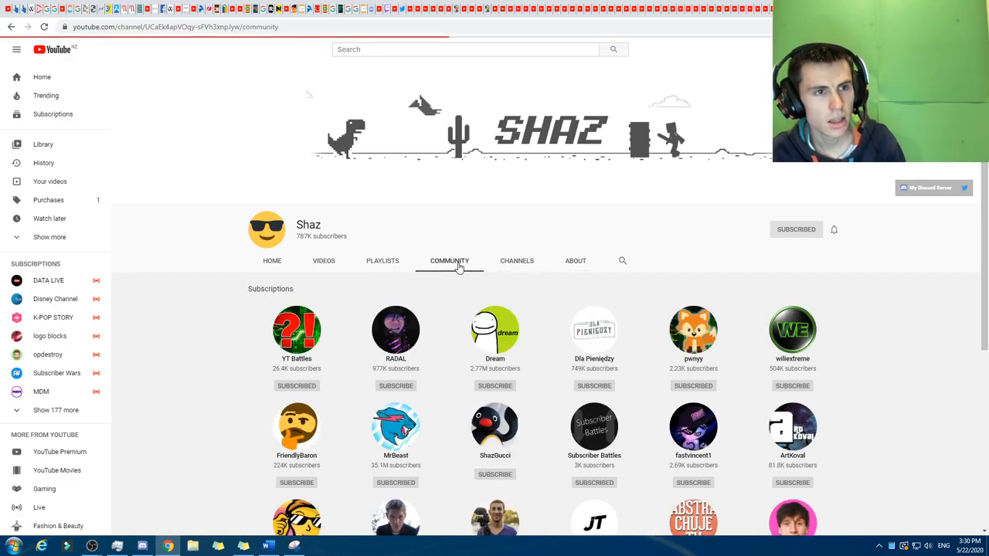
{"action": "left_click", "coordinate": [448, 260]}
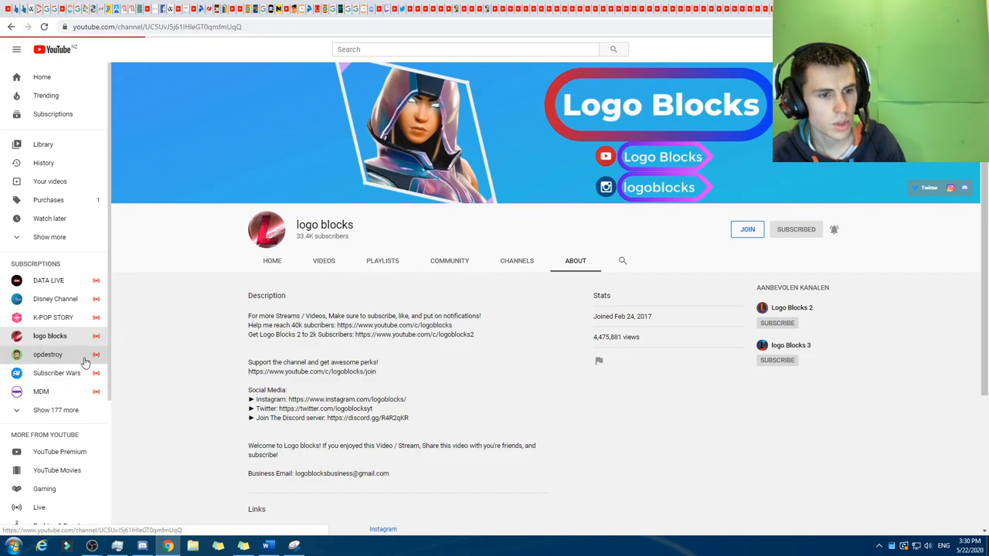
Go to the opdestroy channel from the sidebar and show its About page.
{"action": "left_click", "coordinate": [47, 354]}
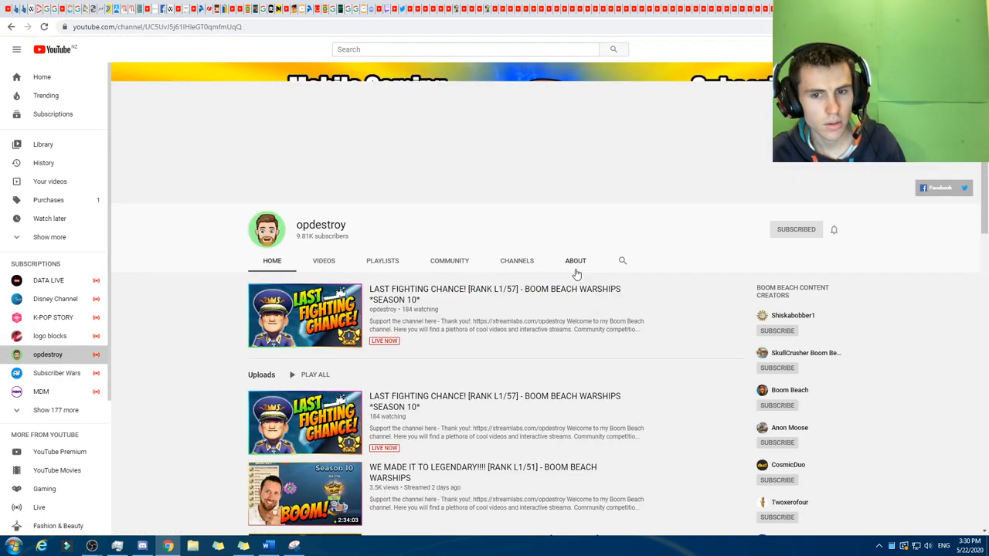
{"action": "left_click", "coordinate": [575, 259]}
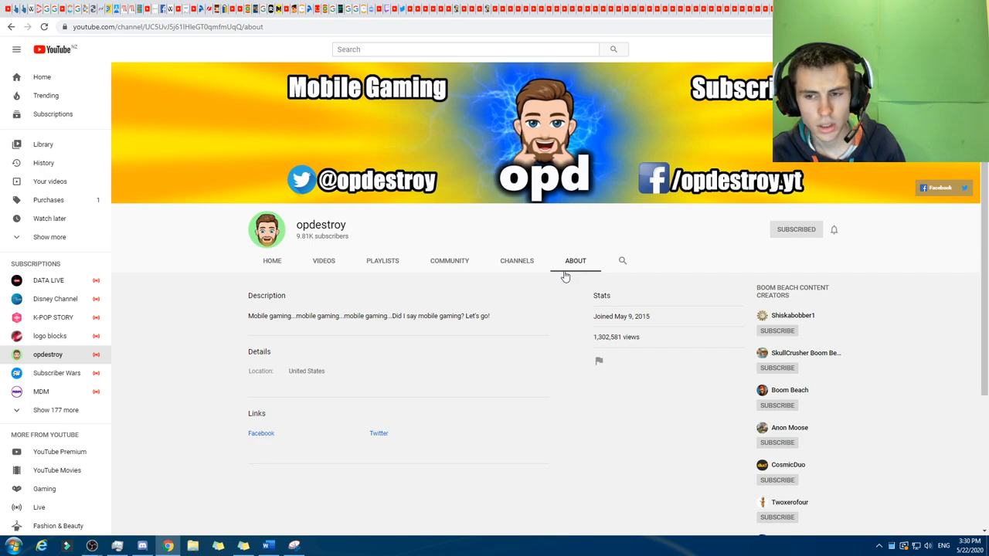
{"action": "mouse_move", "coordinate": [330, 341]}
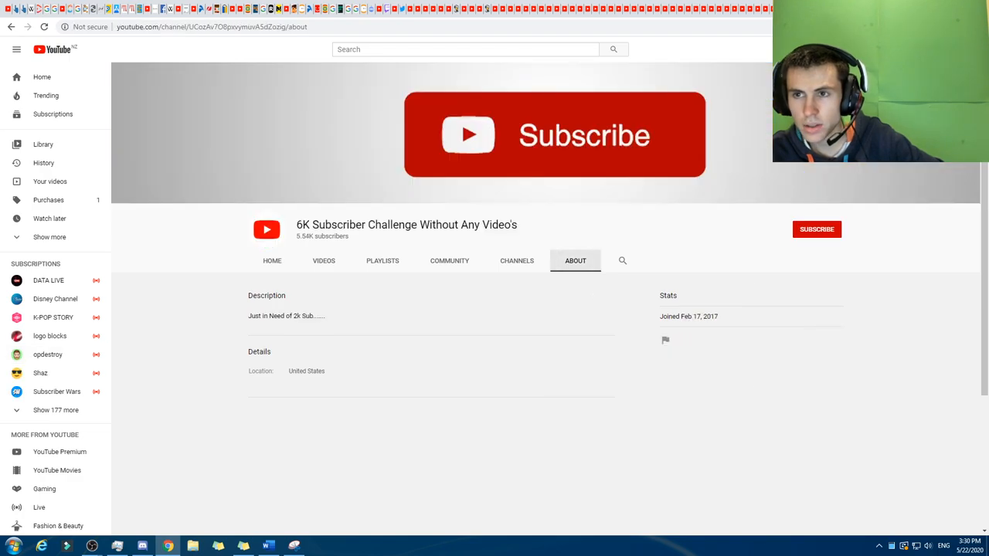
{"action": "left_click", "coordinate": [448, 260]}
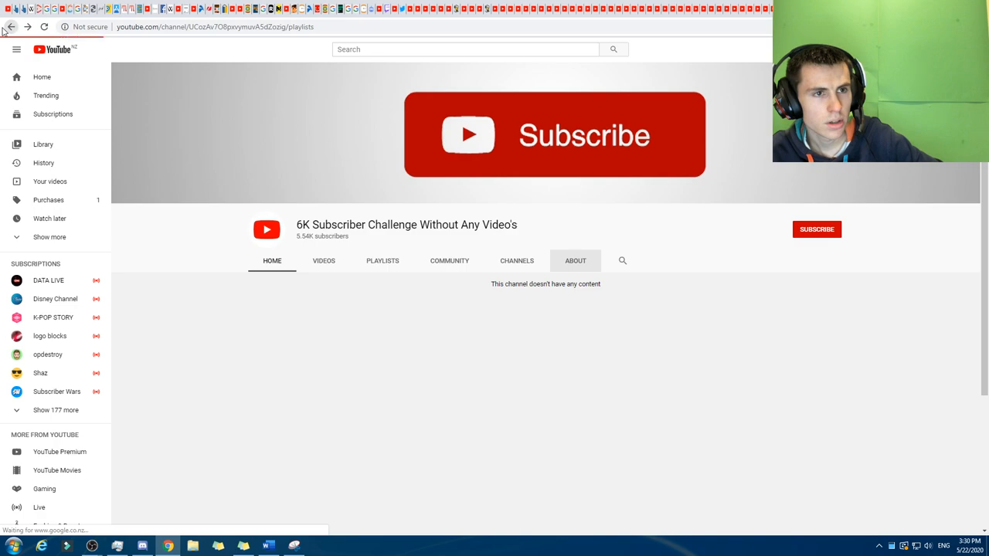
{"action": "left_click", "coordinate": [575, 260]}
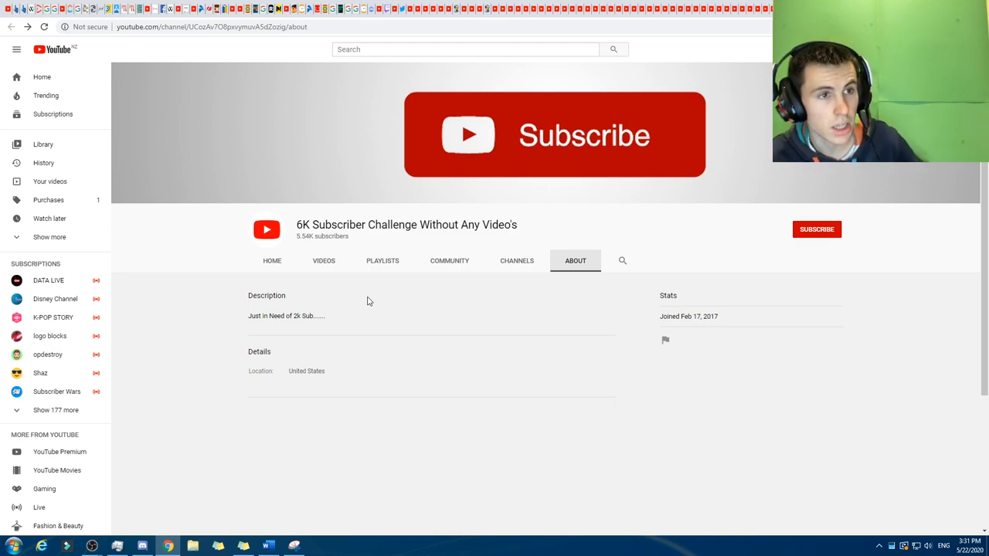
Reload the 6K Subscriber Challenge About page, which shows a join date of Feb 16, 2017.
{"action": "left_click", "coordinate": [48, 28]}
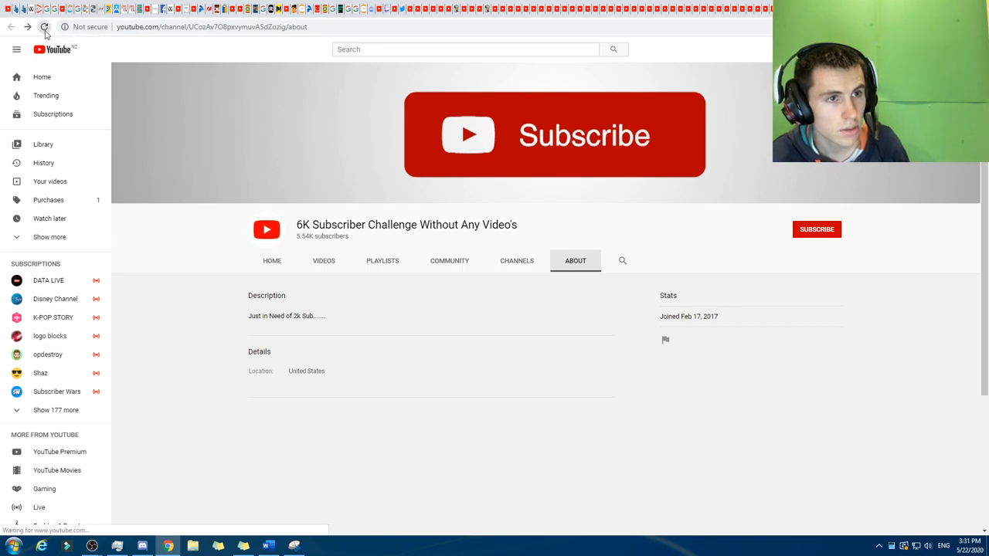
{"action": "left_click", "coordinate": [43, 31]}
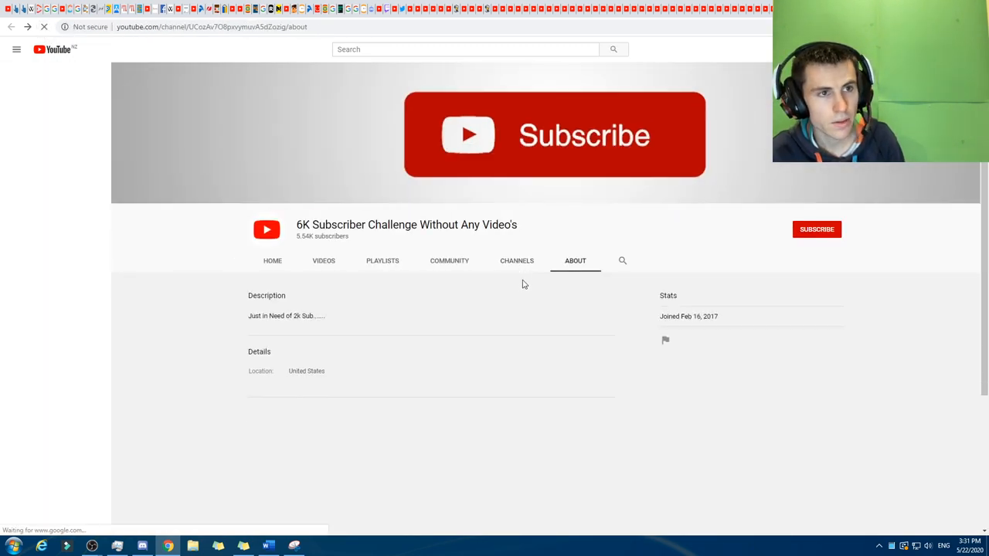
{"action": "left_click", "coordinate": [12, 51]}
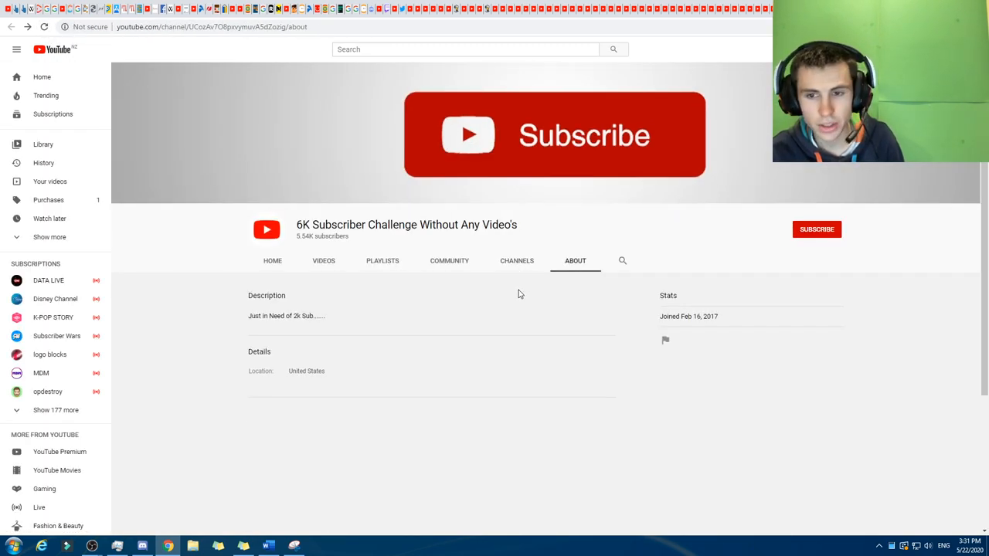
{"action": "mouse_move", "coordinate": [510, 312]}
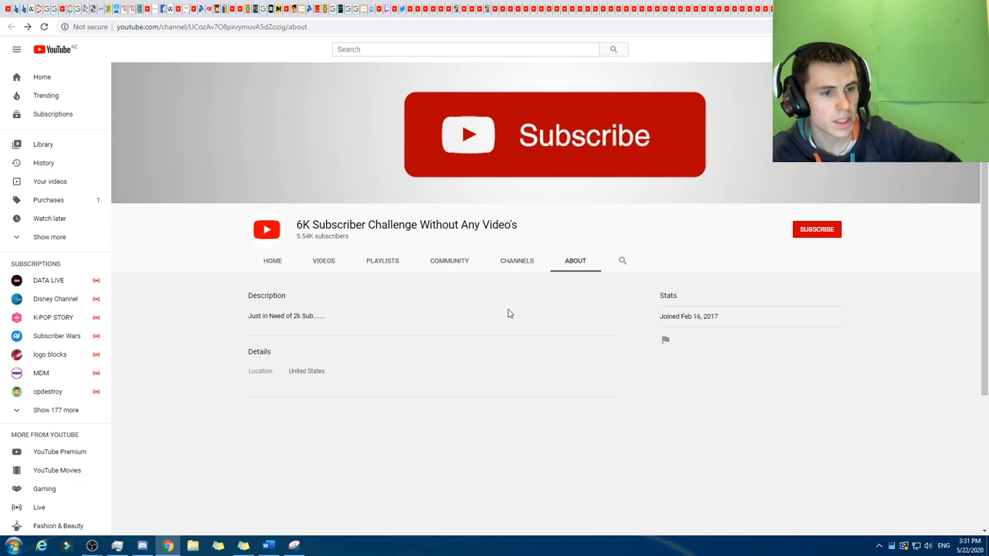
{"action": "mouse_move", "coordinate": [884, 405]}
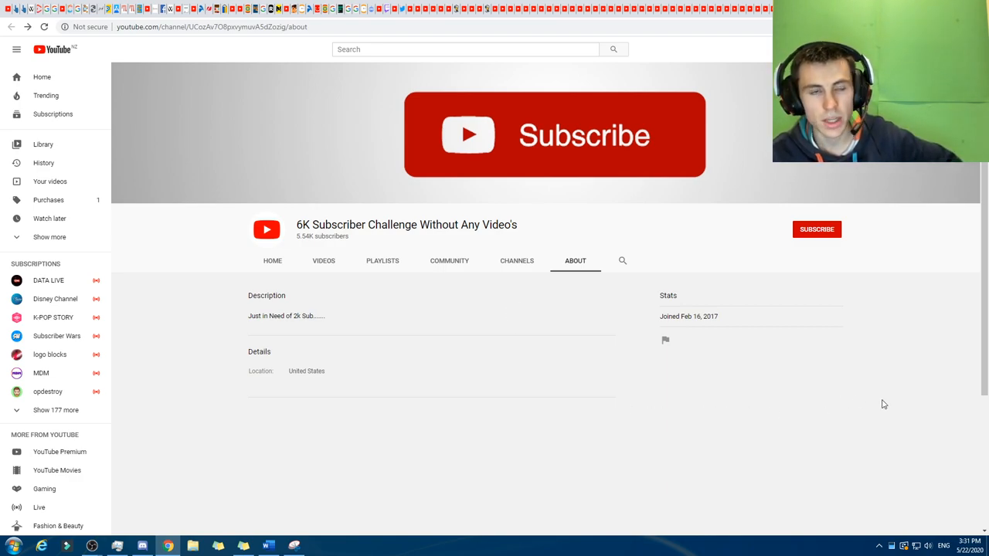